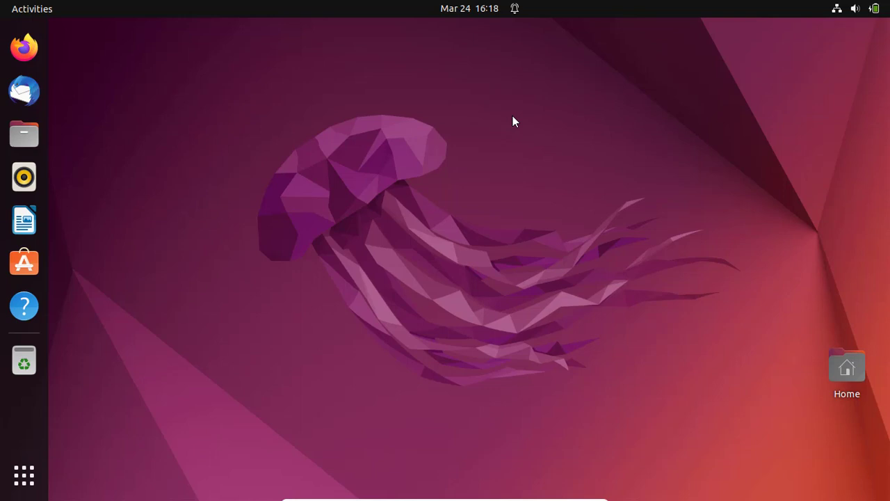
pyautogui.moveTo(463, 98)
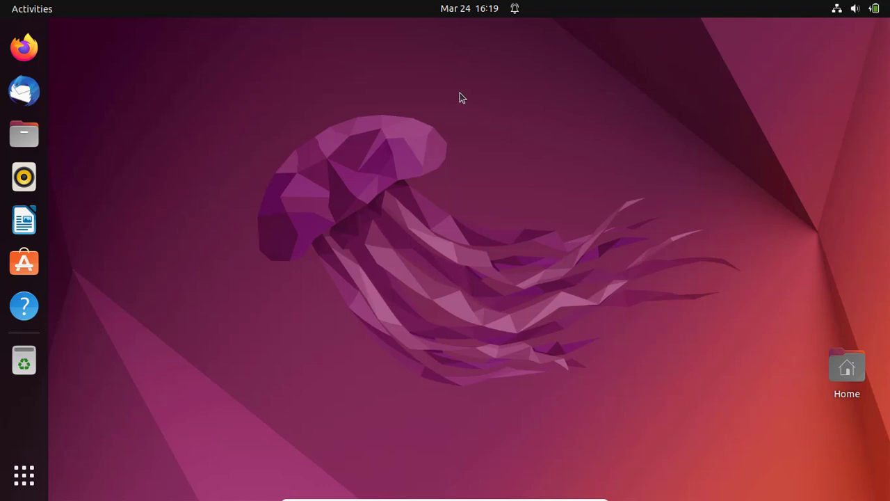
pyautogui.moveTo(143, 105)
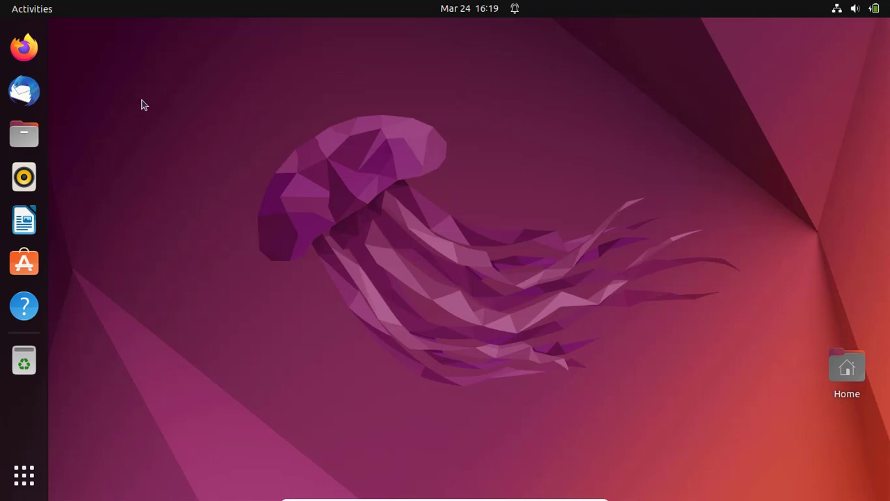
pyautogui.moveTo(158, 78)
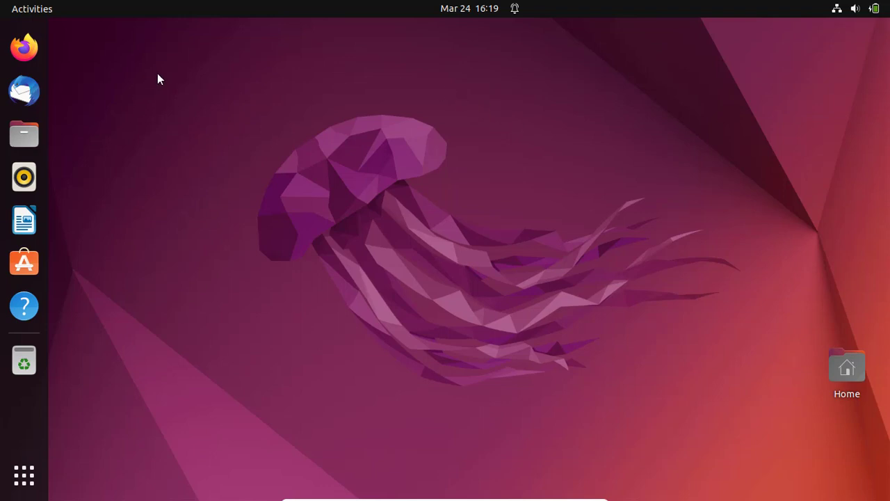
pyautogui.moveTo(158, 78)
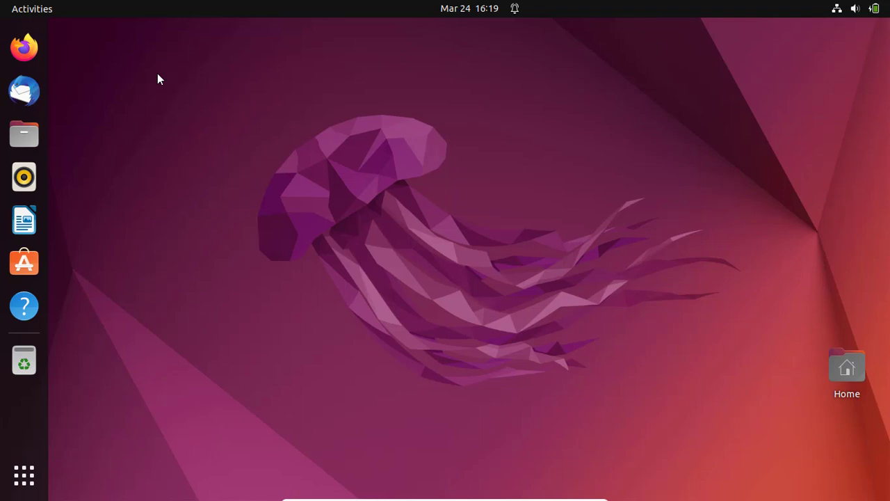
pyautogui.moveTo(24, 475)
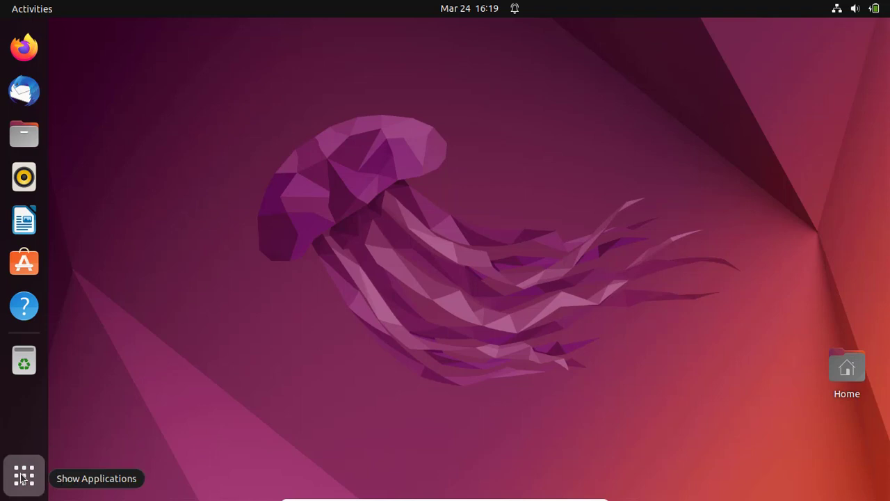
# - Open Terminal and run 'sudo apt update', which reports 148 upgradable packages
pyautogui.click(24, 475)
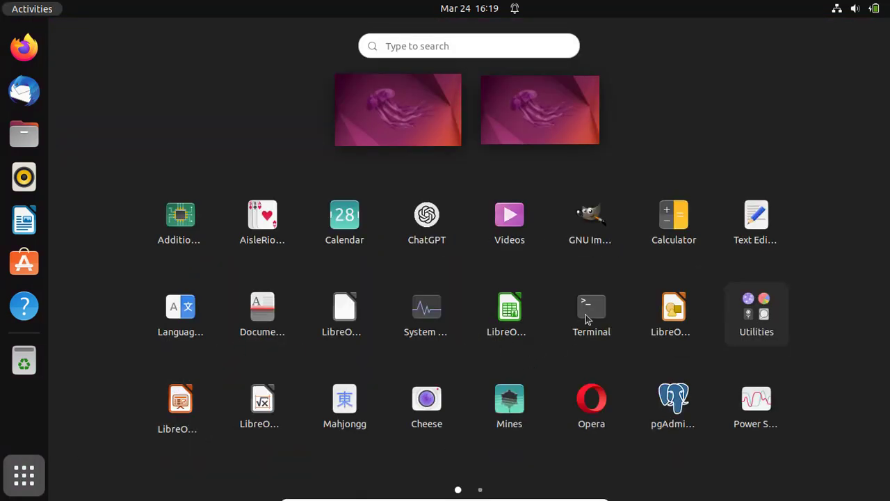
pyautogui.click(591, 313)
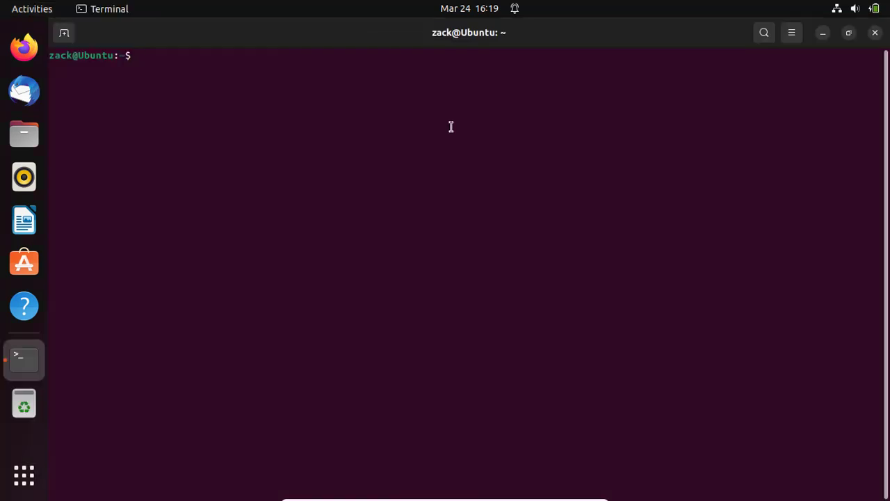
pyautogui.write('sudo')
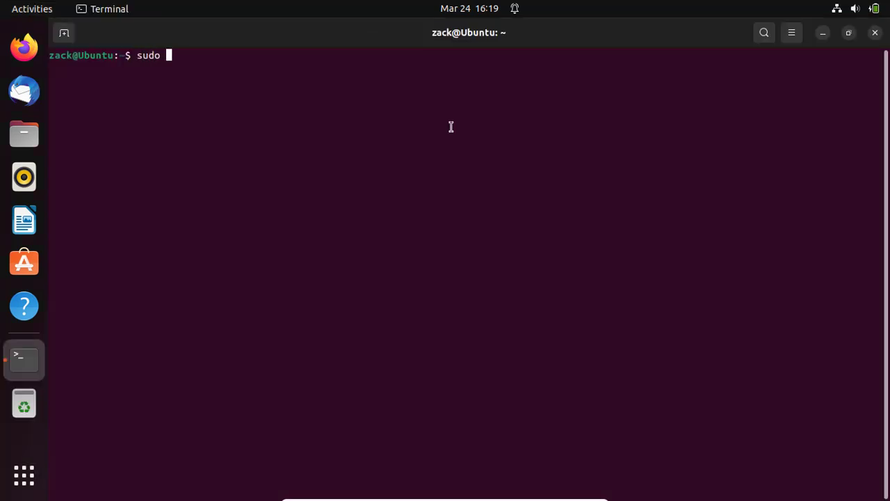
pyautogui.write('apt u')
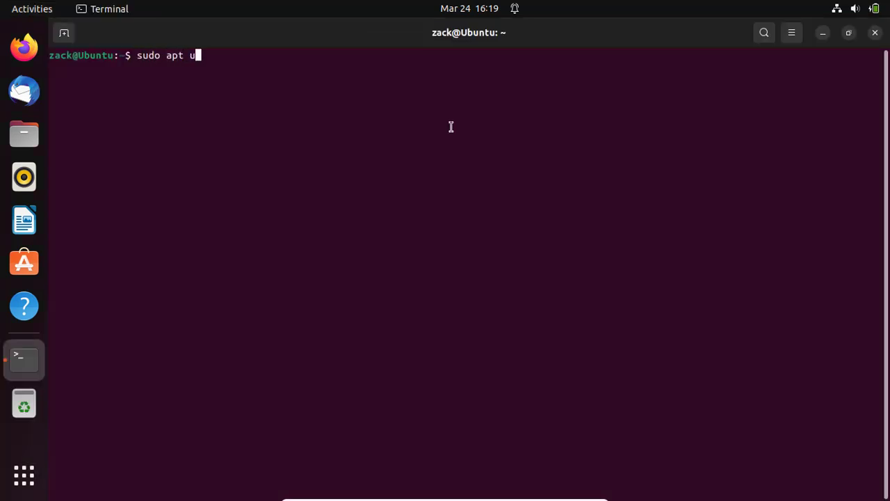
pyautogui.write('pdate')
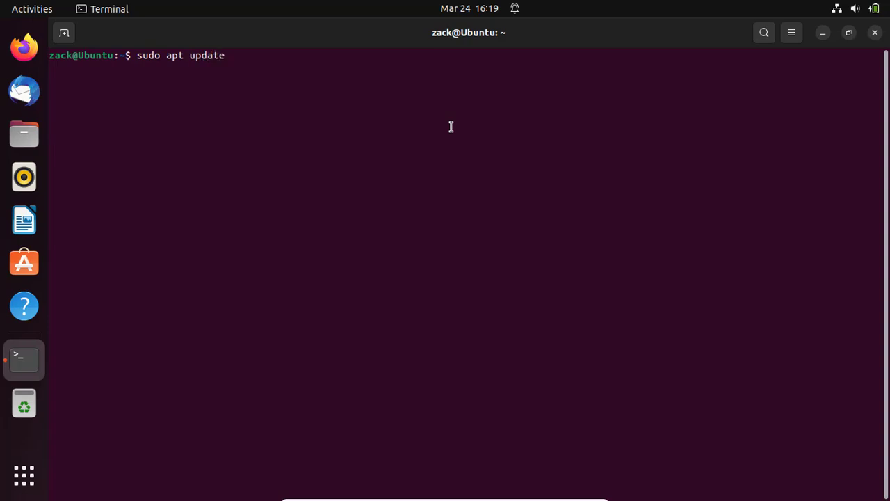
pyautogui.press('Return')
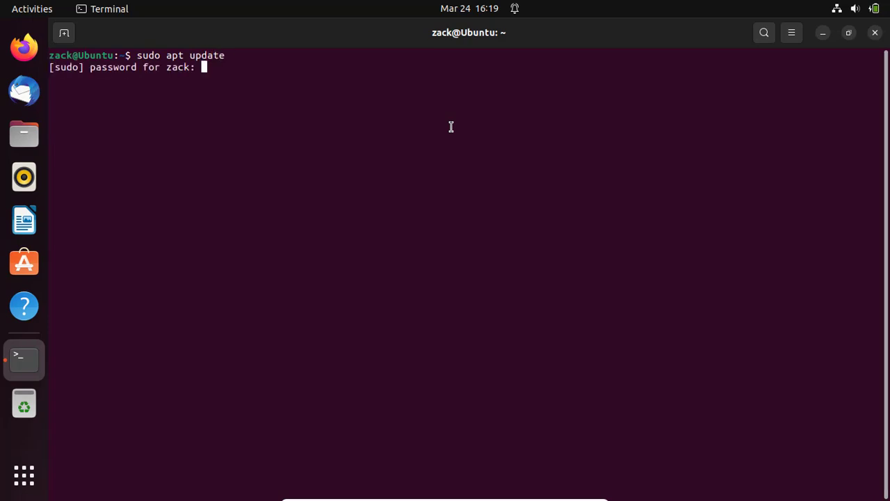
pyautogui.press('Return')
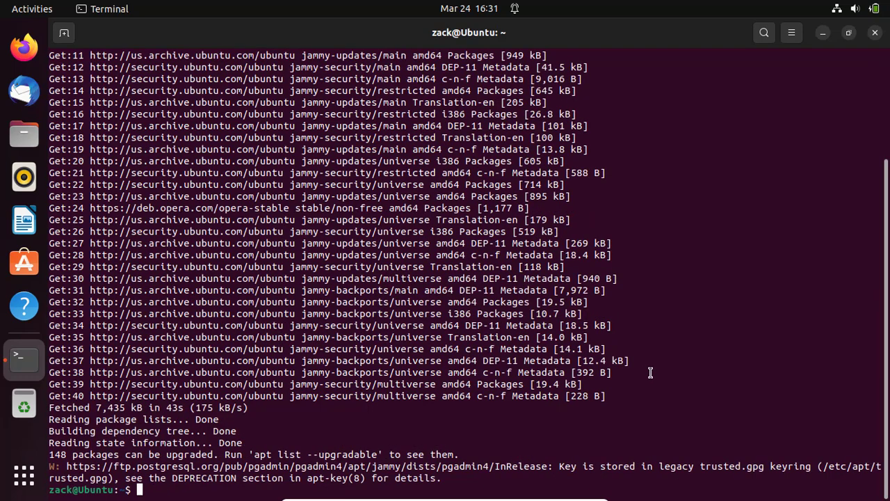
pyautogui.write('clear')
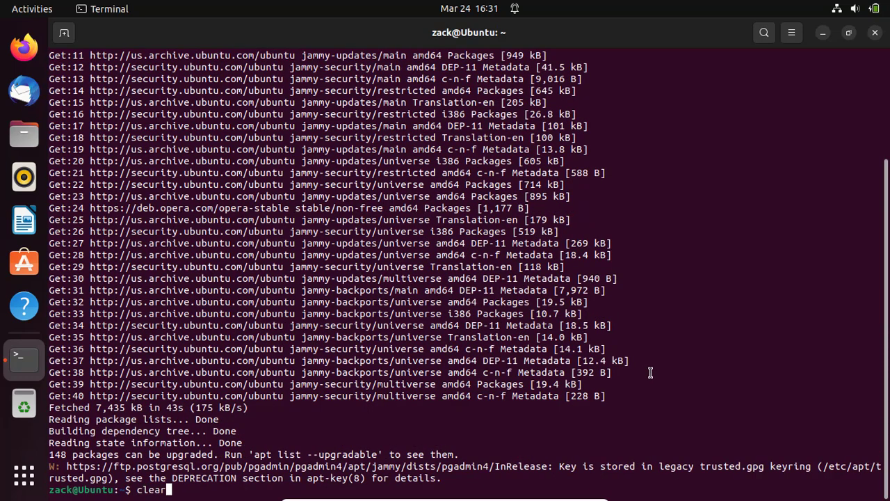
# - Clear the screen and run 'sudo apt upgrade' on the installed packages
pyautogui.press('Return')
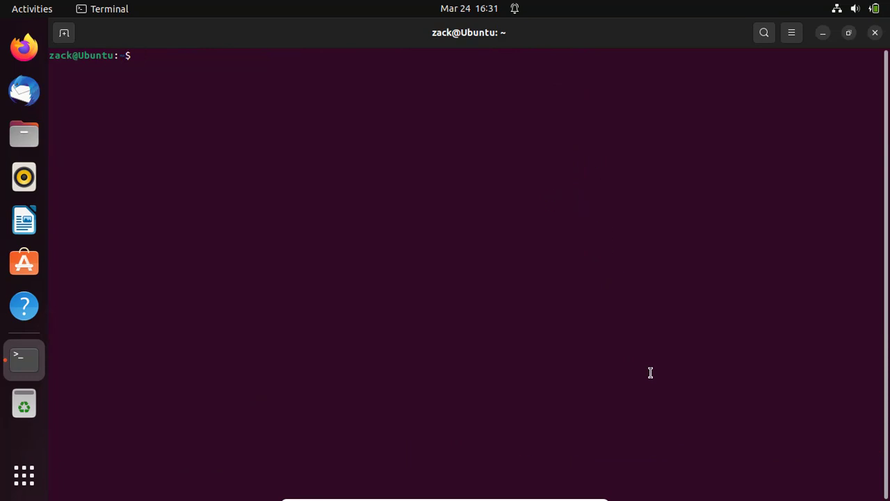
pyautogui.write('sudo')
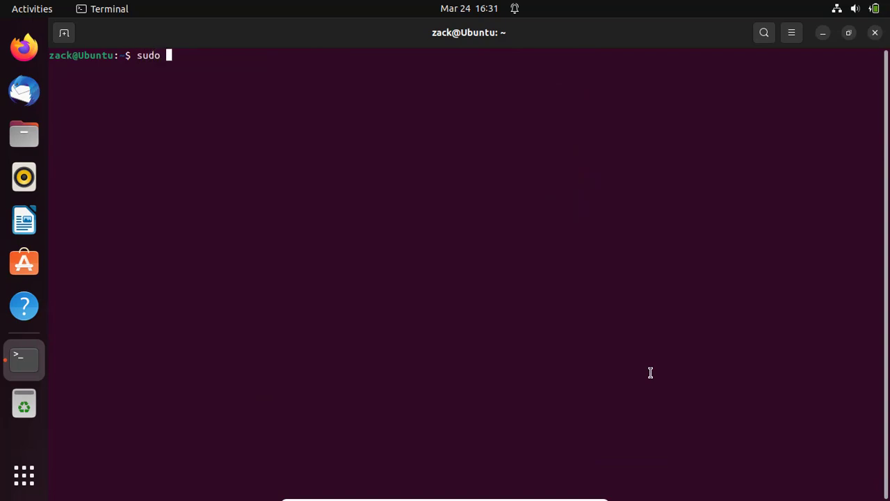
pyautogui.write('apt upgr')
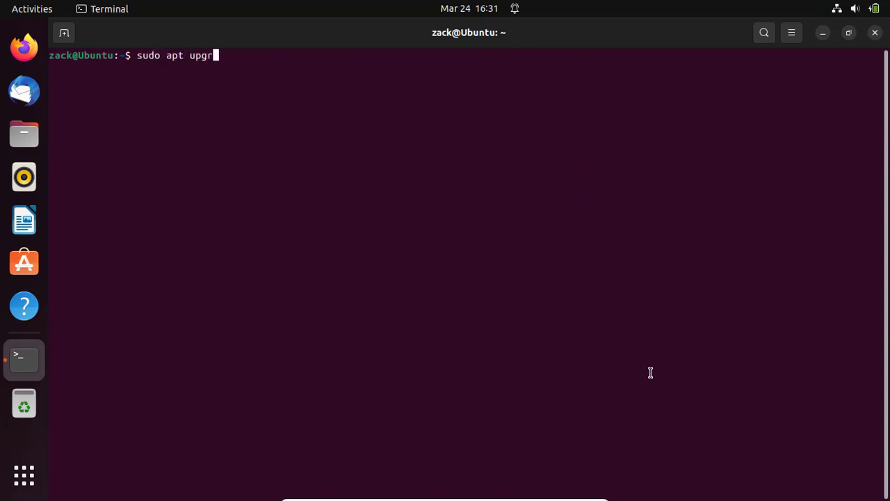
pyautogui.write('ade')
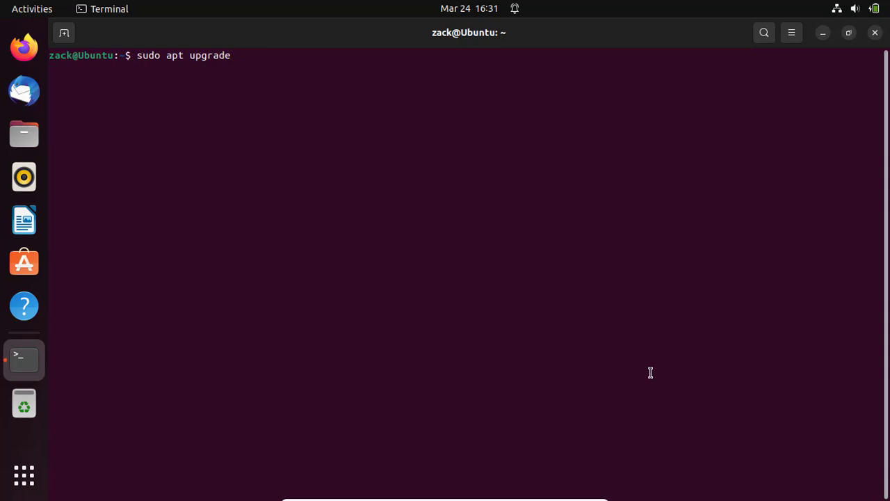
pyautogui.press('Return')
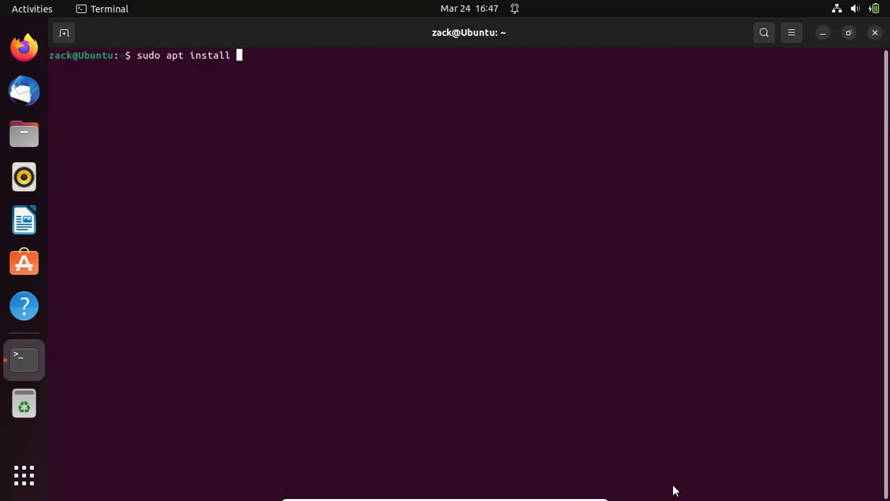
# - Run 'sudo apt install grsync', confirming with 'y' to add ssh-askpass too
pyautogui.write('grsy')
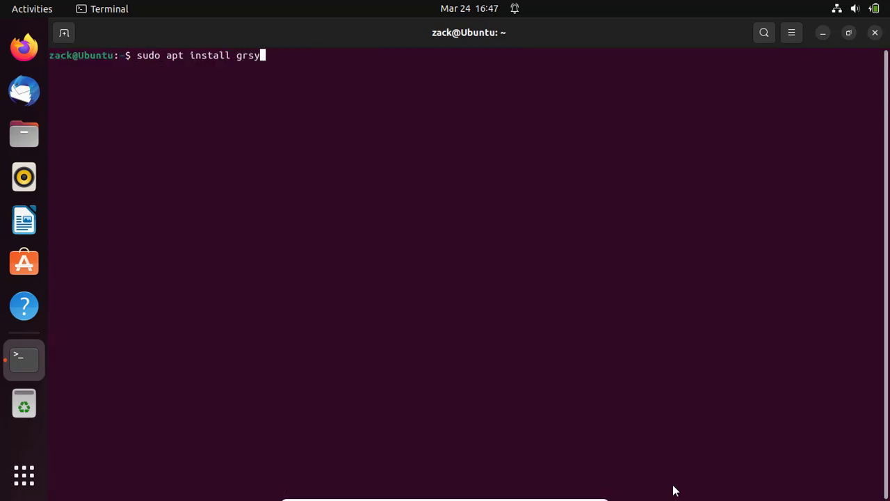
pyautogui.write('nc')
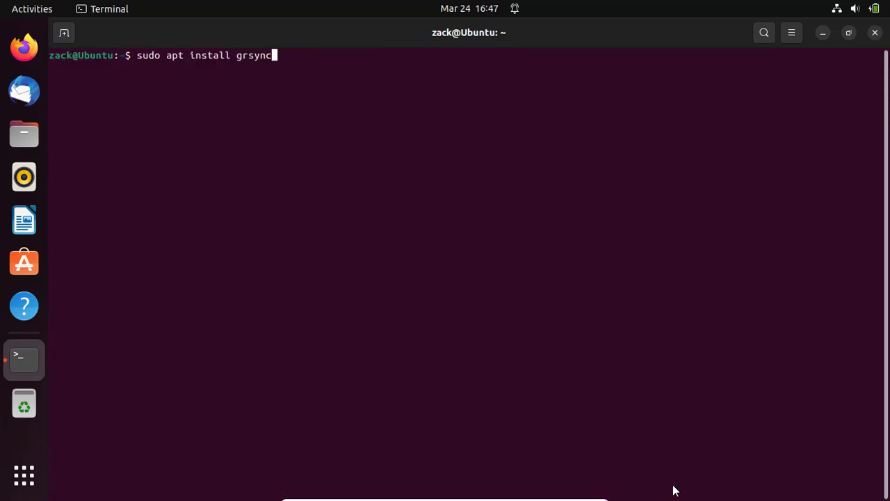
pyautogui.press('Return')
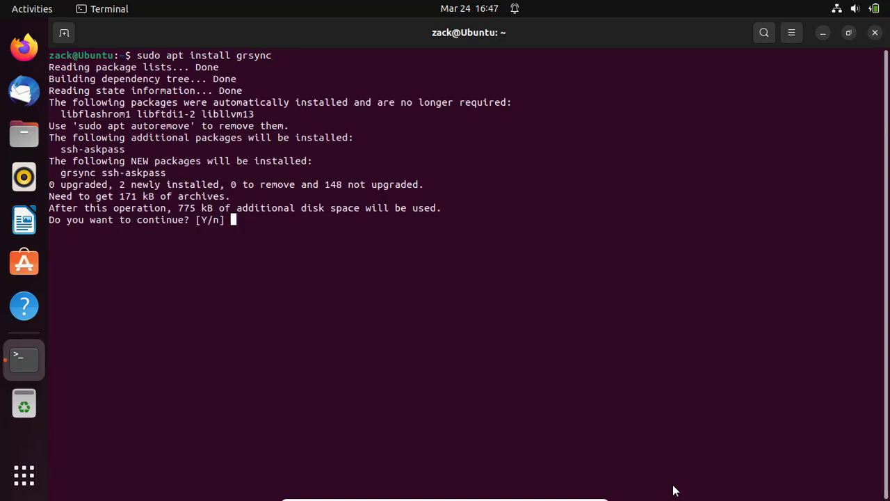
pyautogui.write('y')
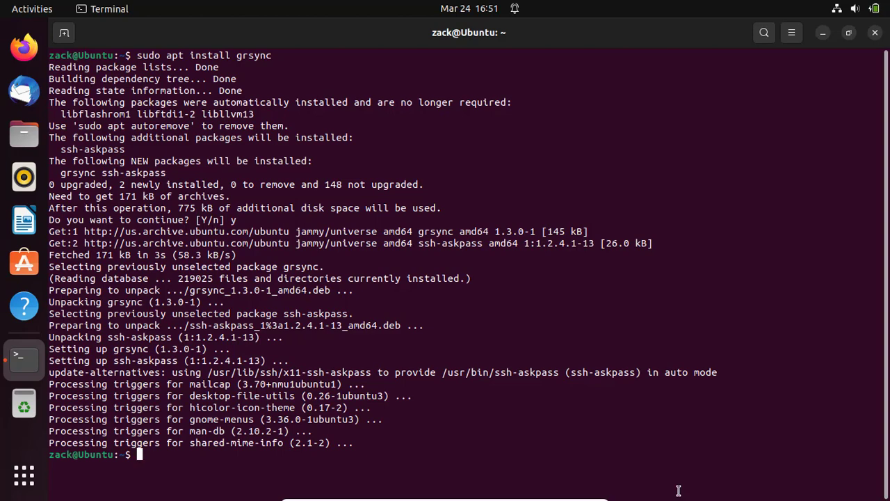
pyautogui.write('clear')
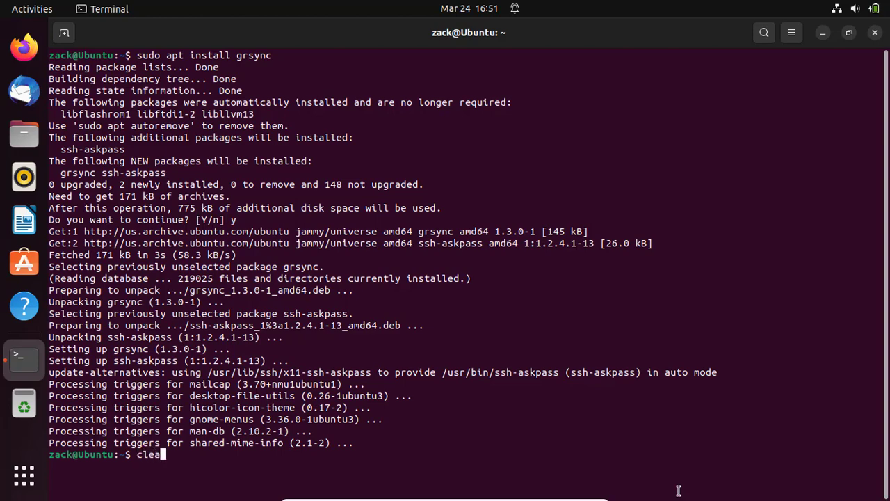
# - Clear the install output and start Grsync with the 'grsync' command
pyautogui.press('Return')
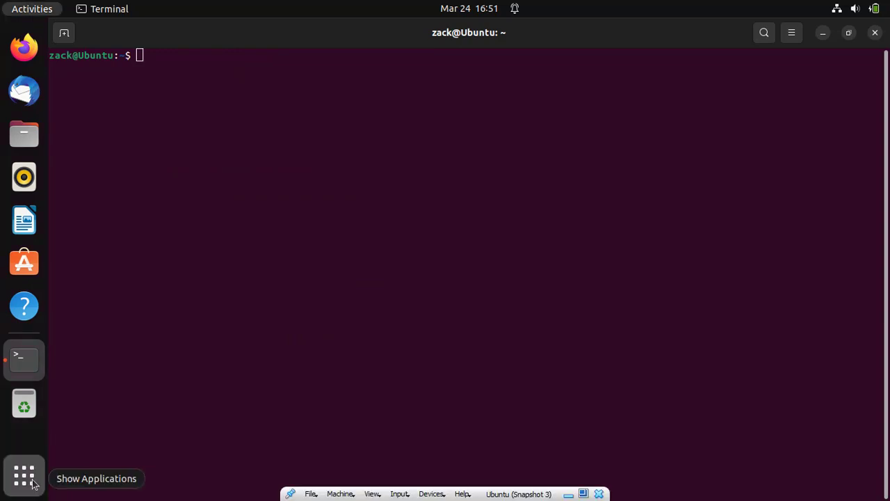
pyautogui.click(24, 475)
pyautogui.write('grs')
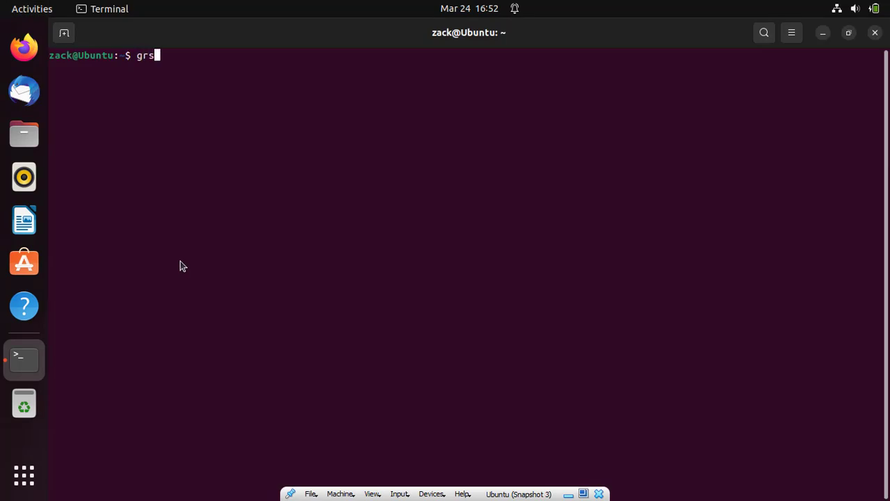
pyautogui.write('ync')
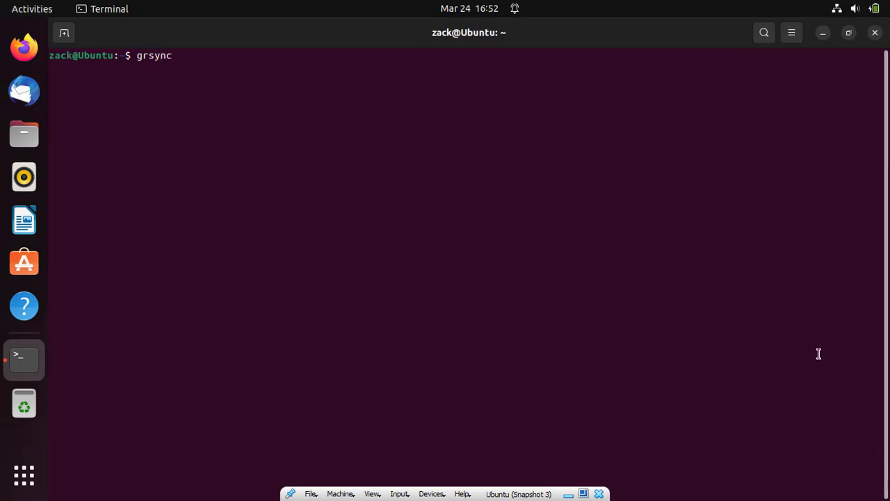
pyautogui.press('Return')
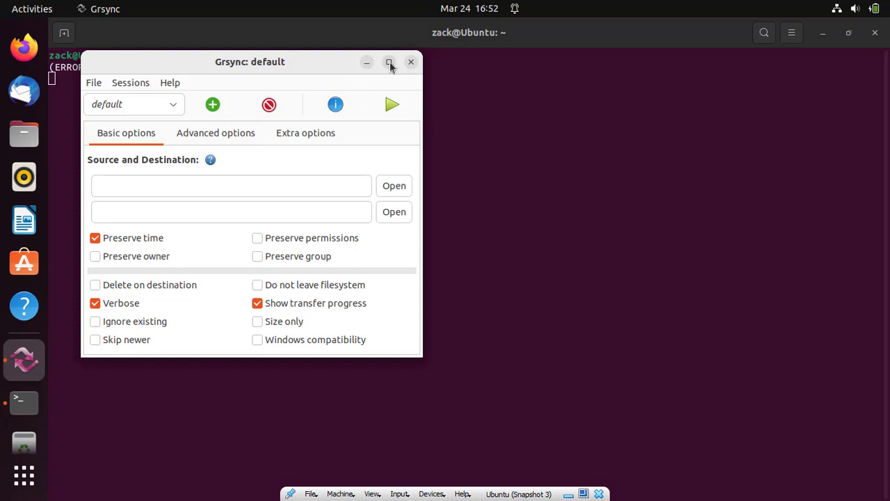
# - Maximize the Grsync default session window
pyautogui.click(389, 62)
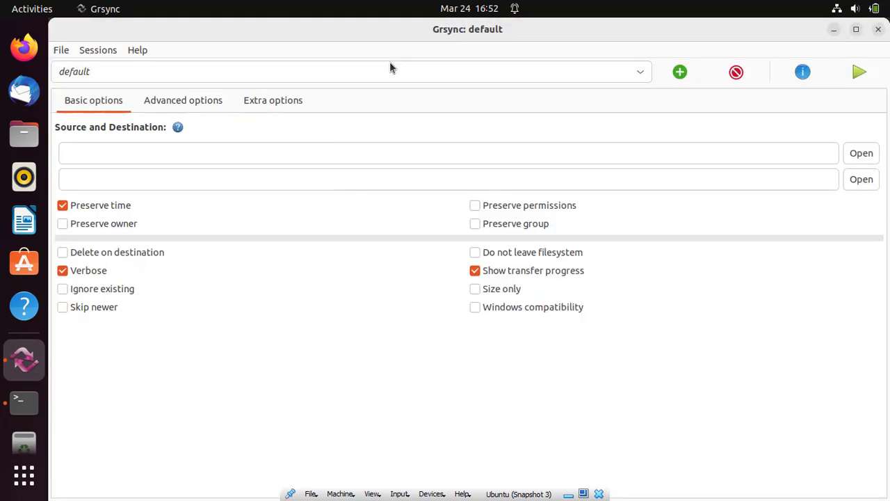
pyautogui.moveTo(470, 329)
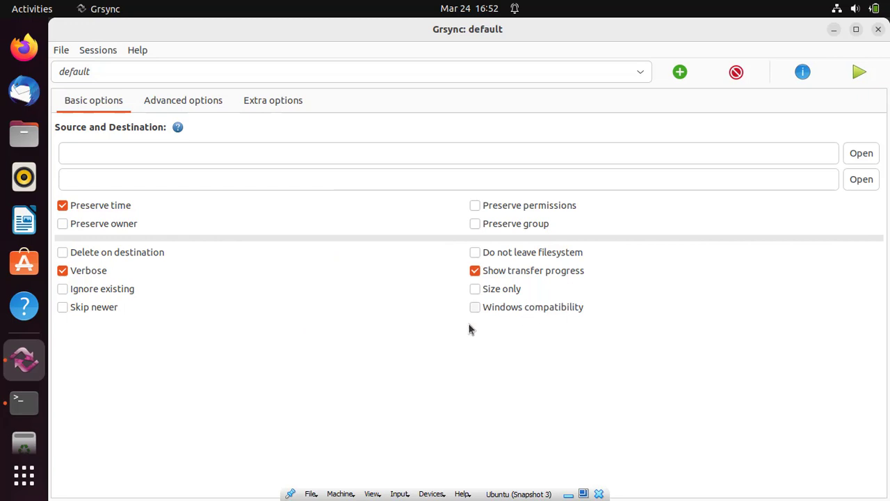
pyautogui.moveTo(312, 324)
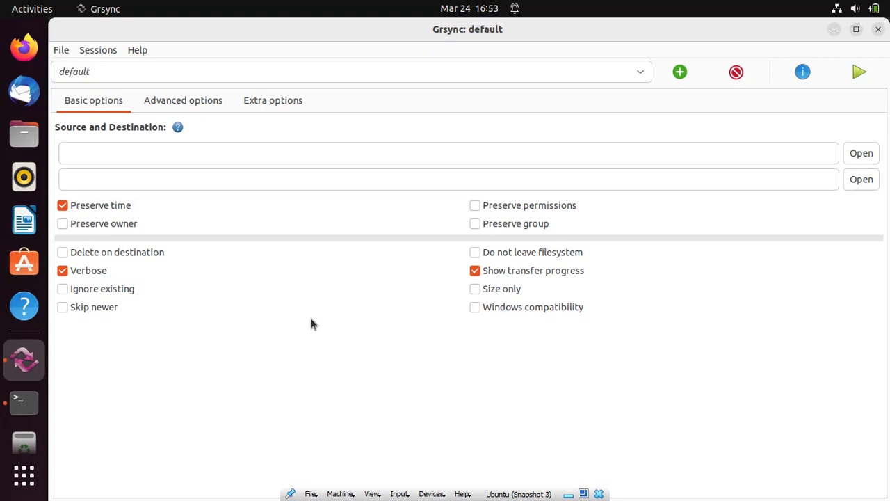
pyautogui.moveTo(252, 256)
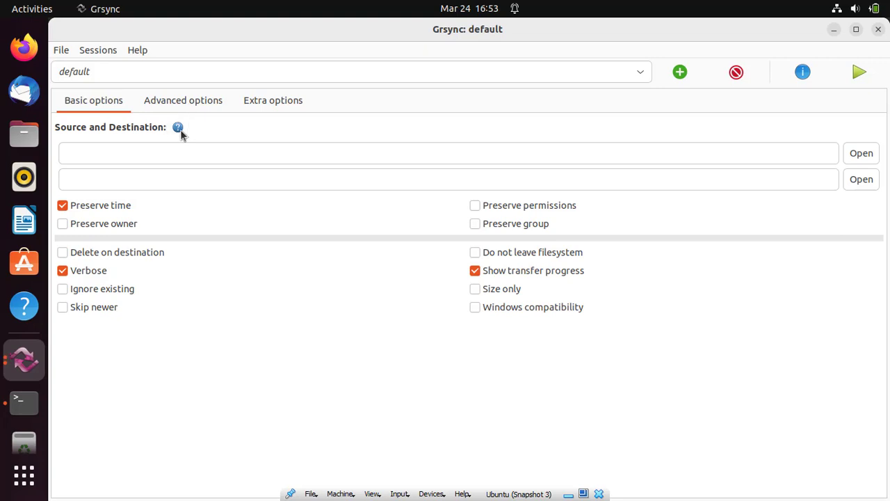
pyautogui.click(178, 127)
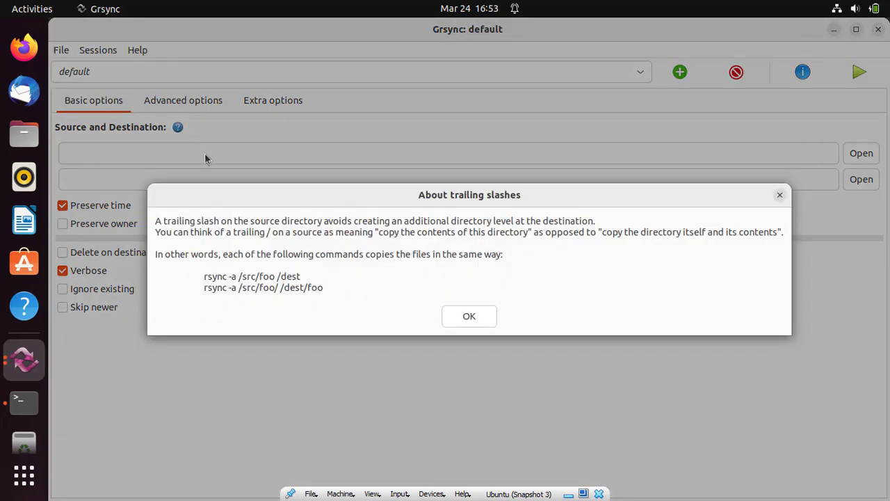
pyautogui.moveTo(211, 165)
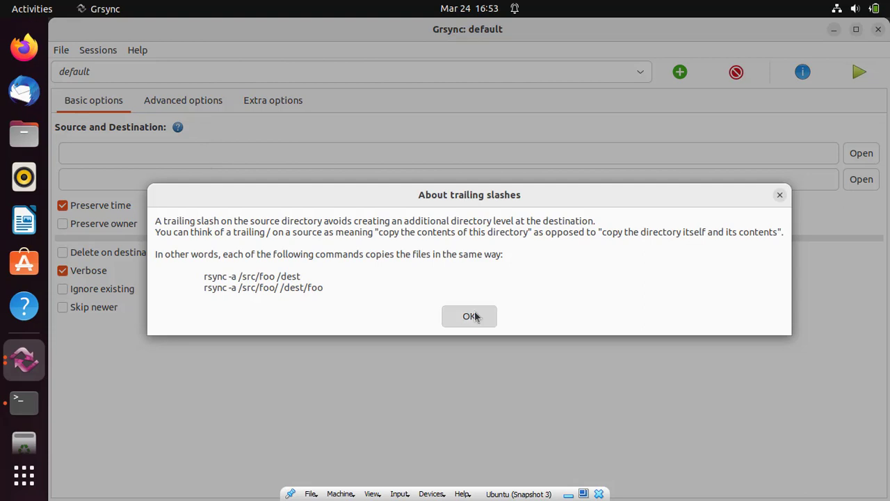
pyautogui.click(469, 316)
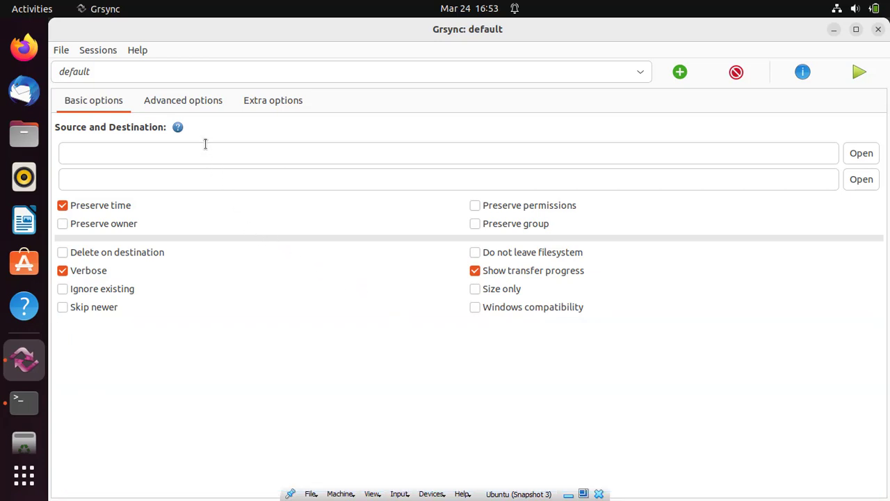
pyautogui.click(183, 100)
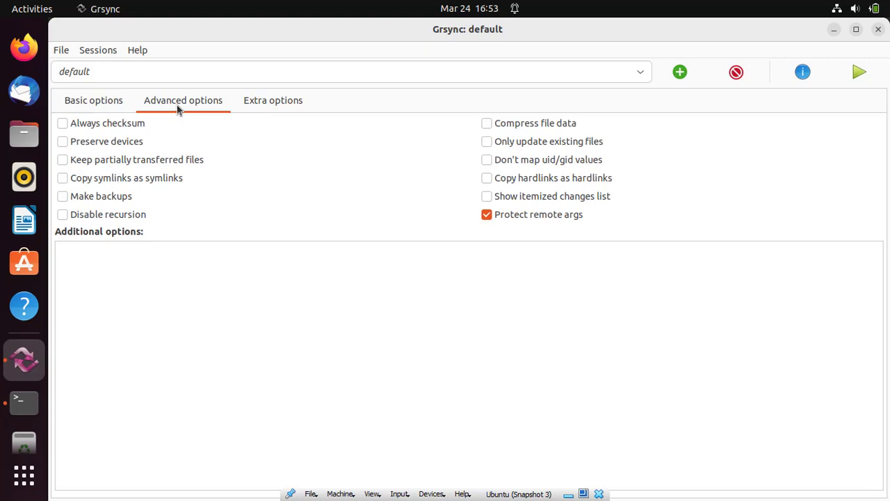
pyautogui.moveTo(195, 138)
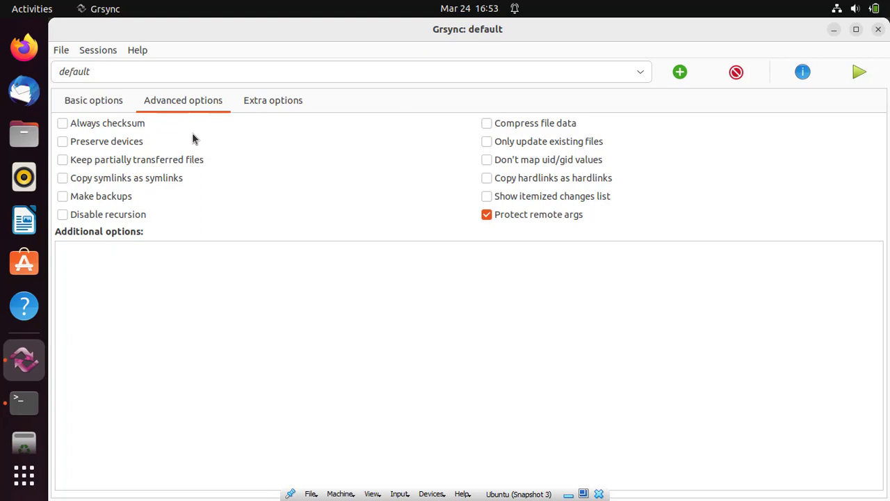
pyautogui.click(273, 100)
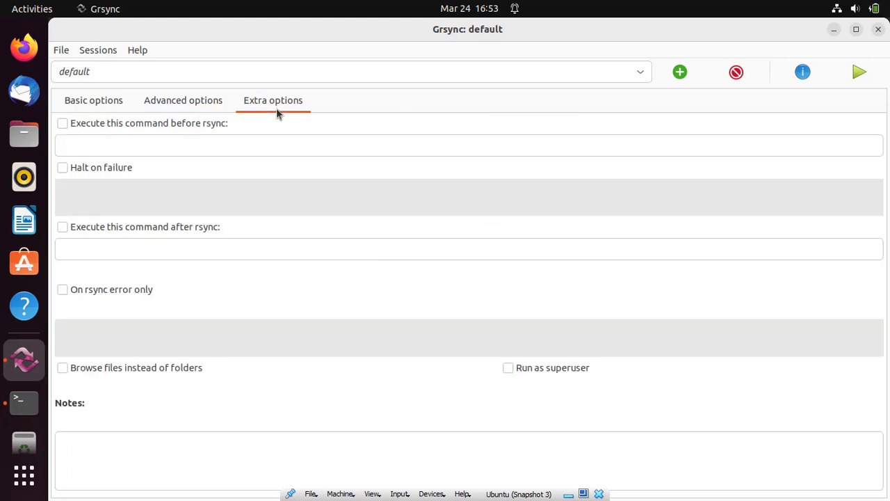
pyautogui.click(93, 100)
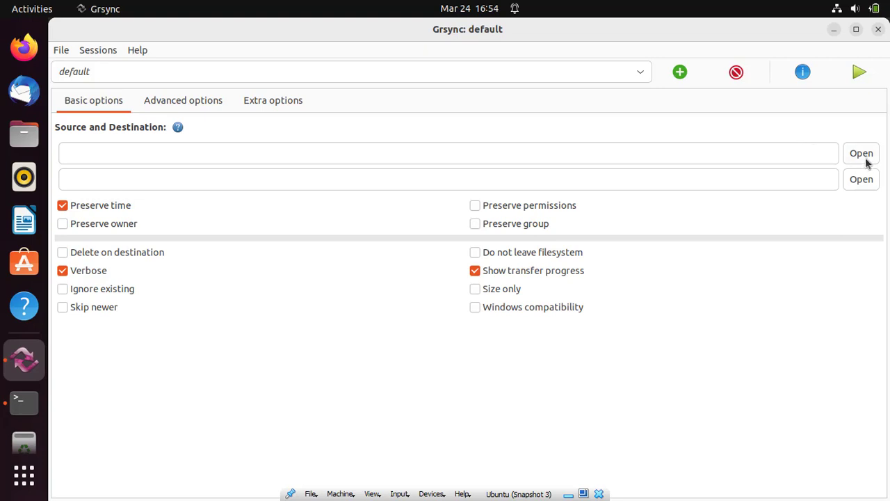
# - Browse to and select the Downloads folder as the source
pyautogui.click(861, 153)
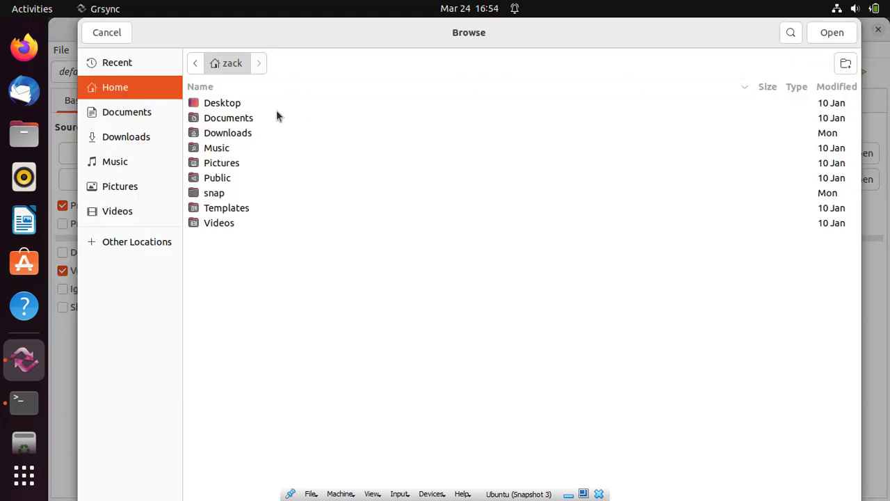
pyautogui.click(228, 133)
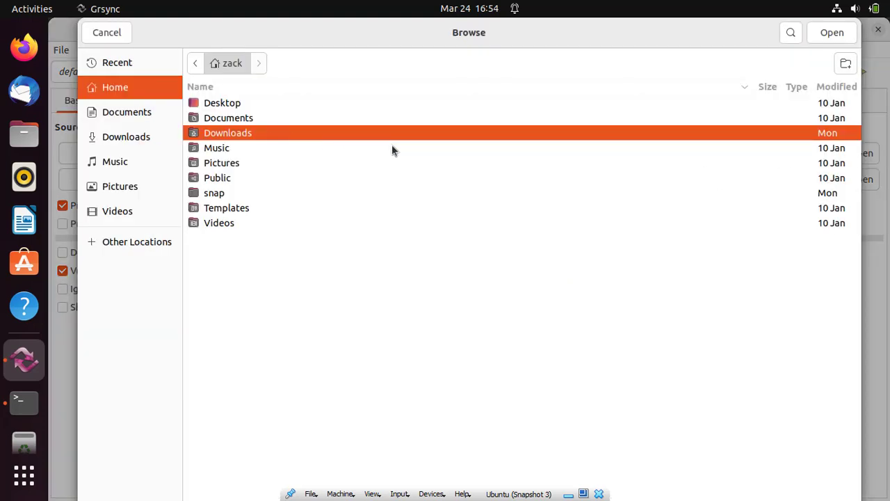
pyautogui.moveTo(831, 33)
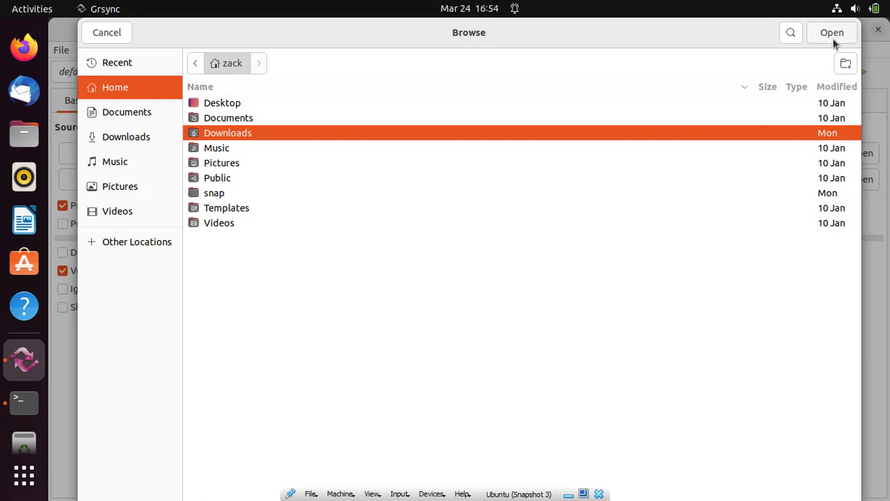
pyautogui.click(832, 32)
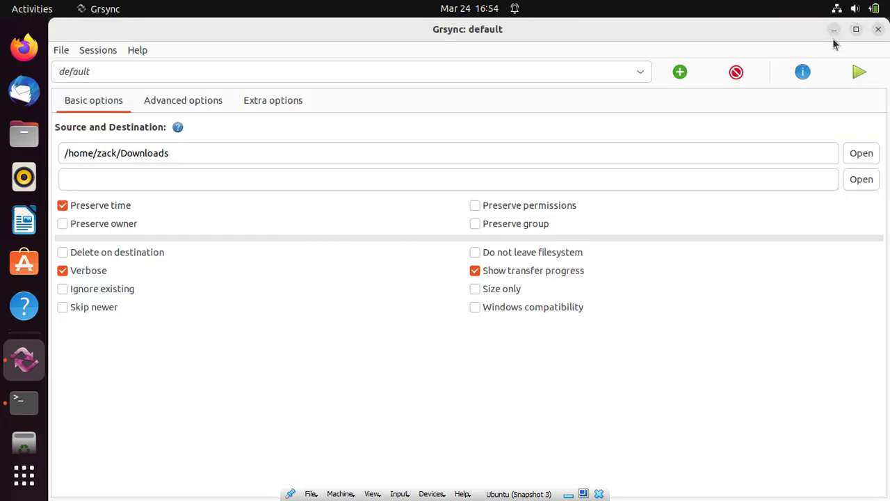
pyautogui.moveTo(862, 180)
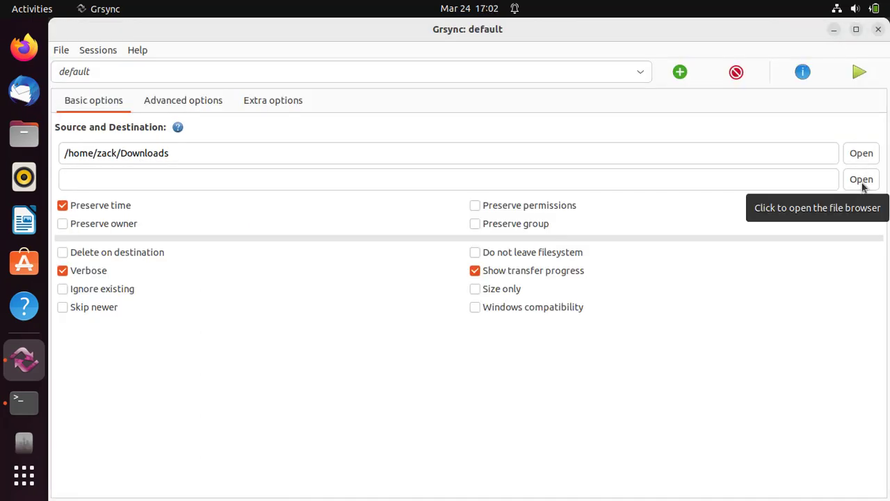
# - Browse to and select the BACKUP drive as the destination folder
pyautogui.click(861, 179)
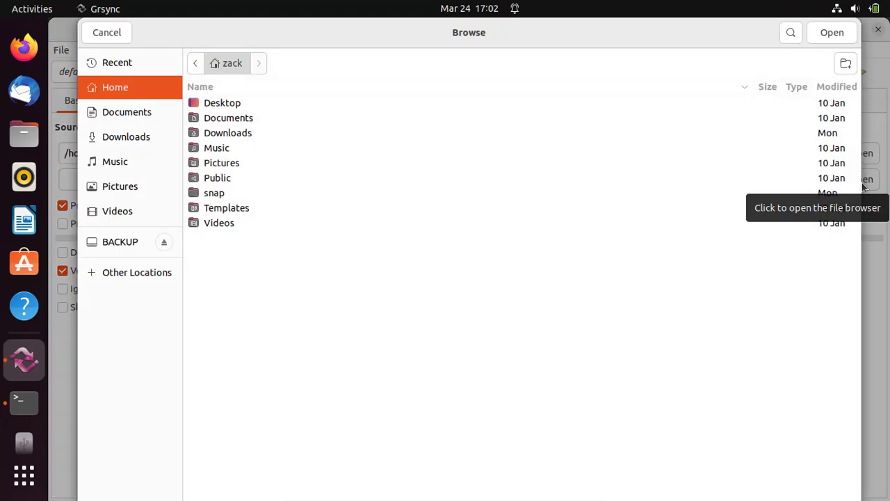
pyautogui.moveTo(614, 231)
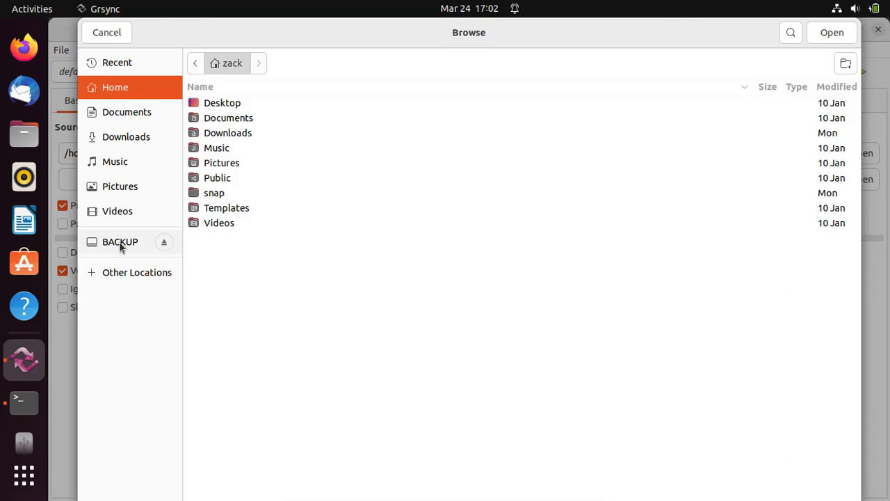
pyautogui.click(119, 241)
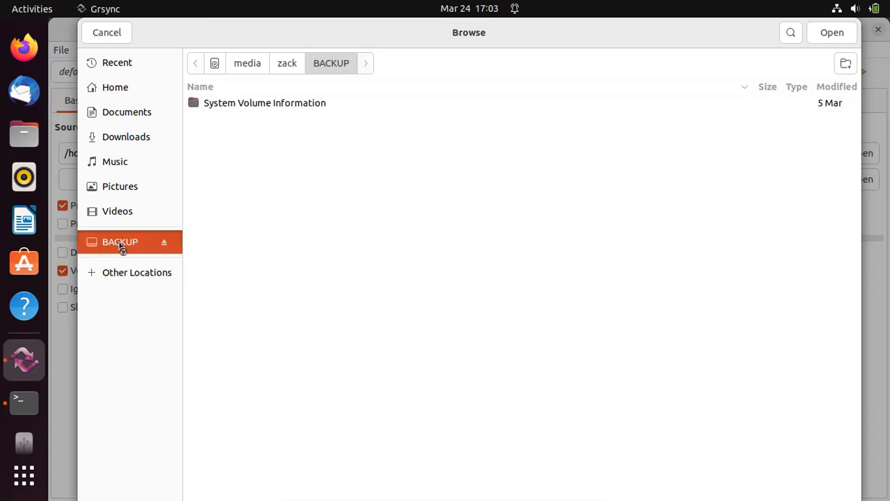
pyautogui.moveTo(132, 252)
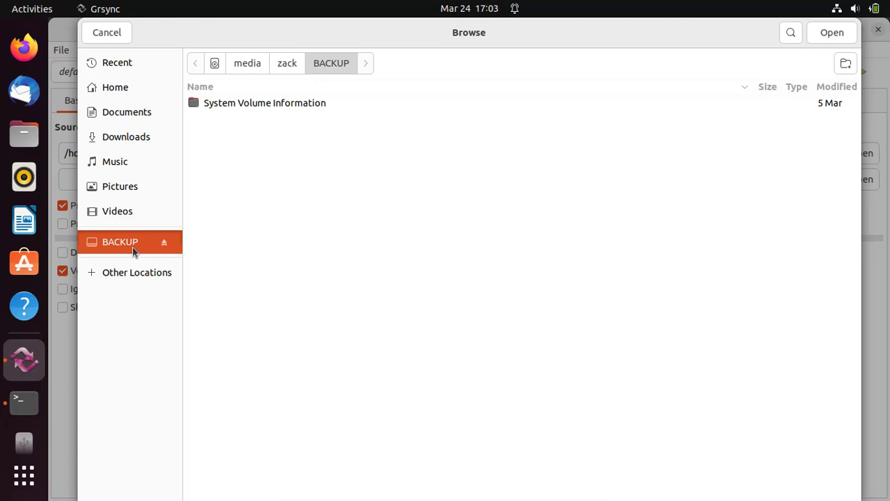
pyautogui.moveTo(253, 206)
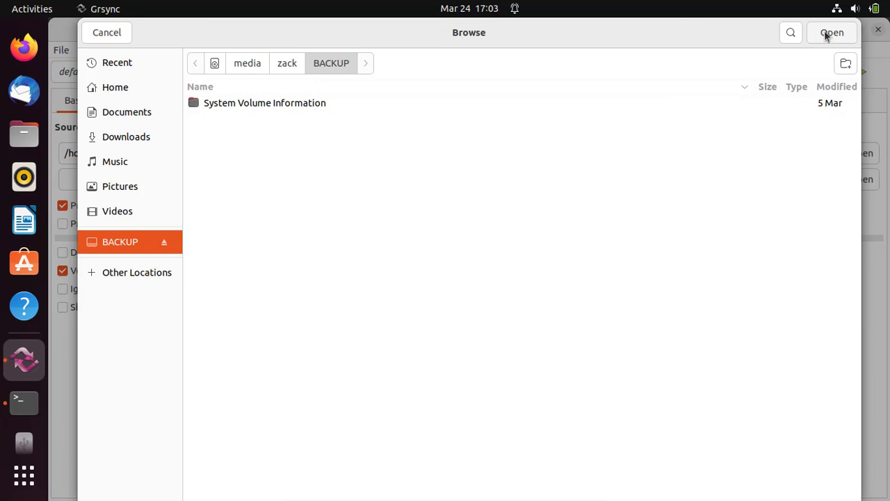
pyautogui.click(832, 32)
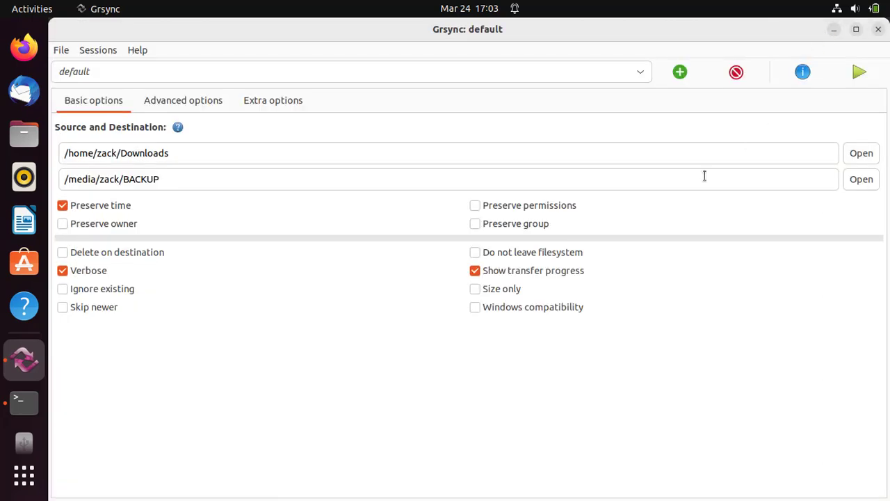
pyautogui.moveTo(762, 233)
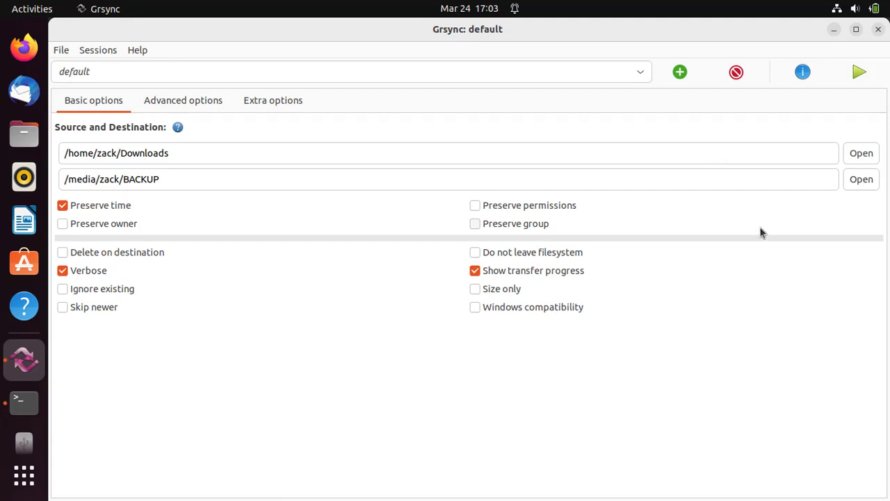
pyautogui.moveTo(860, 72)
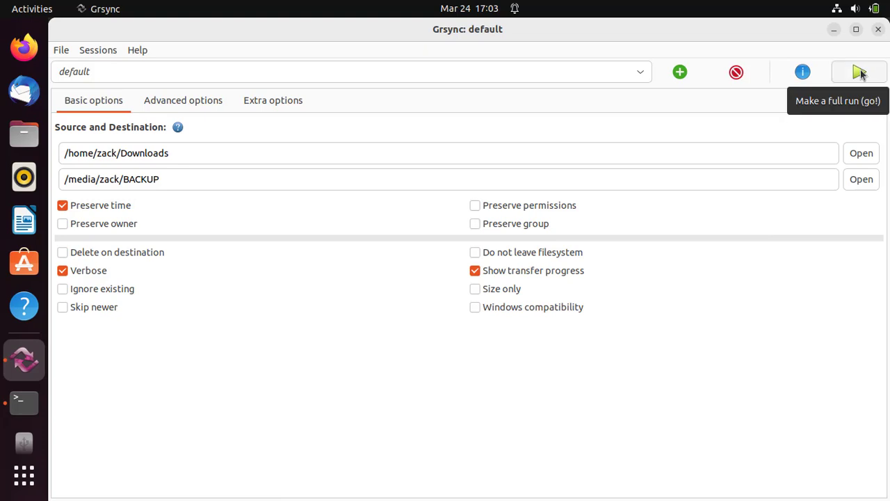
# - Make a full run and expand the Rsync output showing both .deb files copied
pyautogui.click(860, 71)
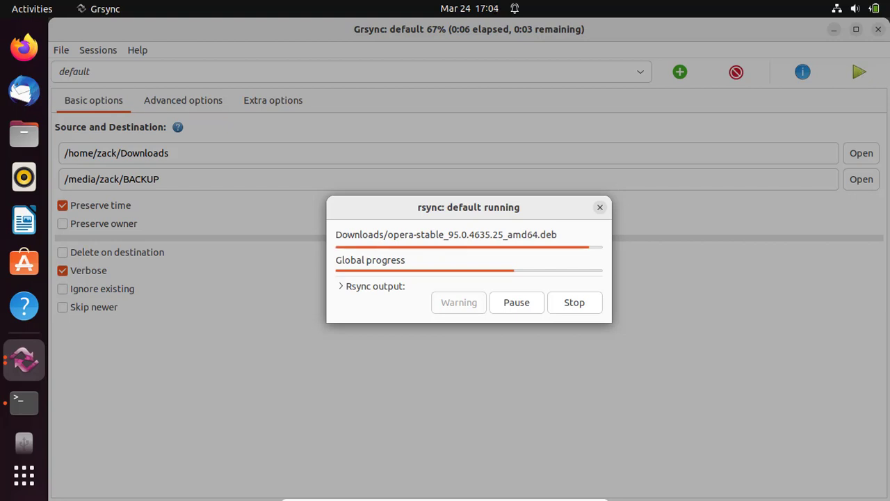
pyautogui.moveTo(668, 209)
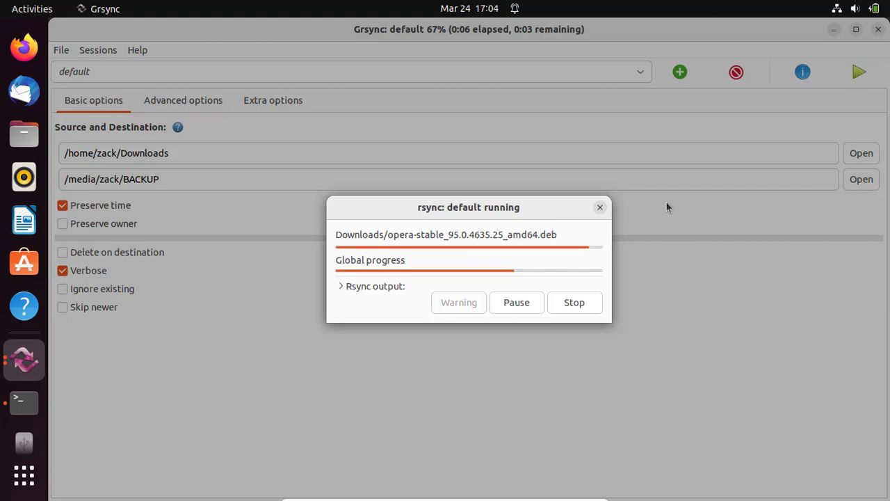
pyautogui.moveTo(341, 289)
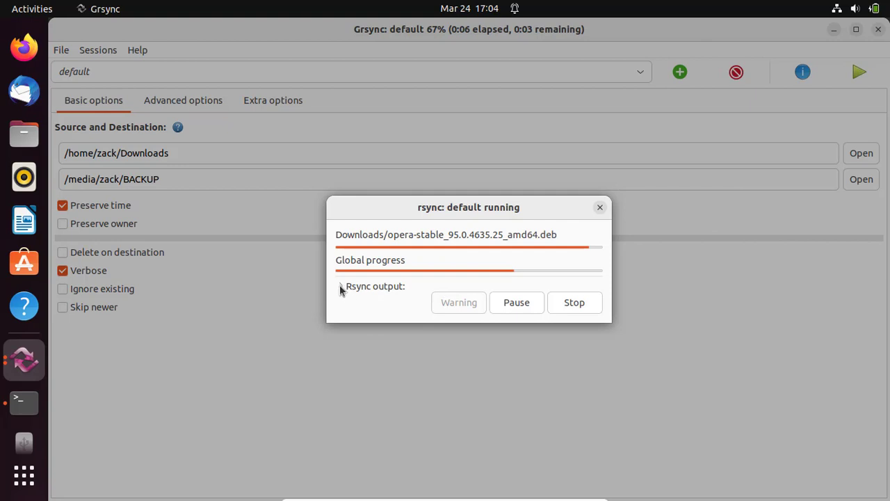
pyautogui.click(341, 286)
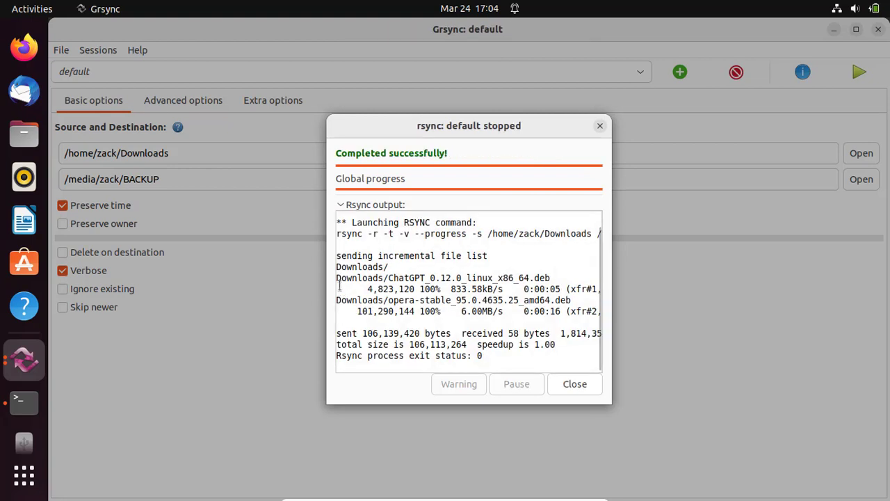
pyautogui.moveTo(393, 306)
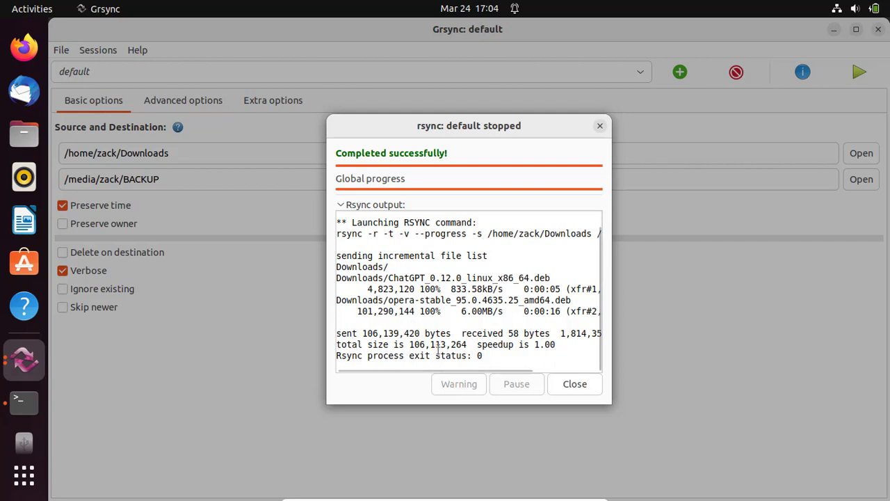
# - Close the report, view the Advanced and Extra options, then the Sessions and File menus
pyautogui.click(575, 384)
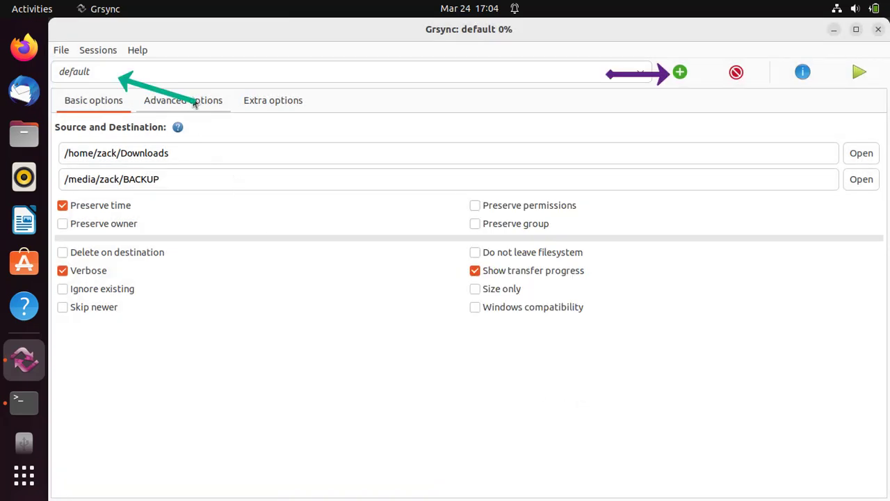
pyautogui.click(183, 100)
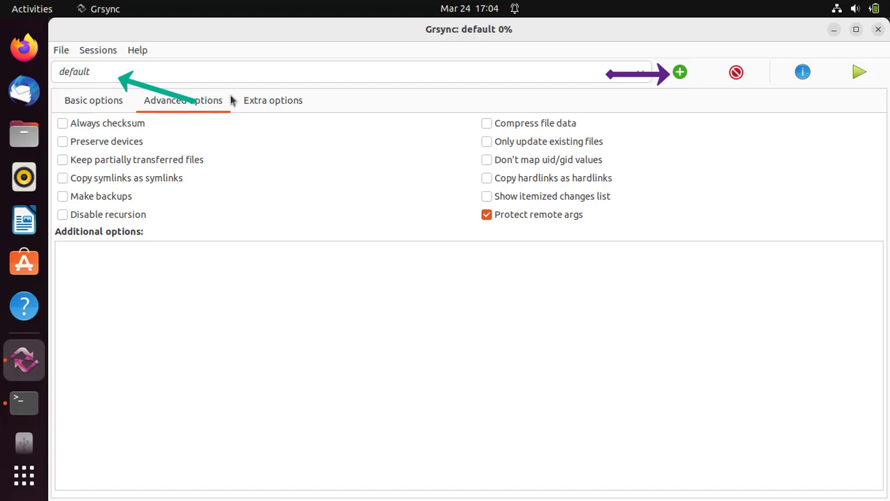
pyautogui.click(272, 99)
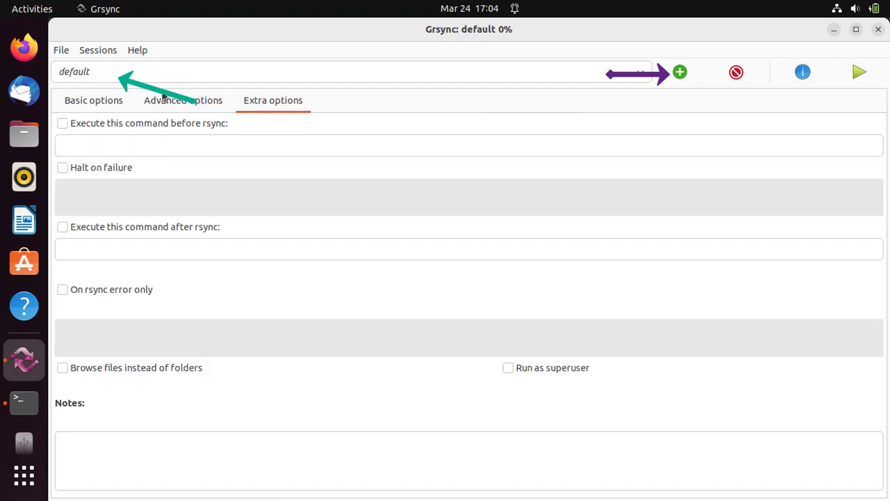
pyautogui.click(93, 100)
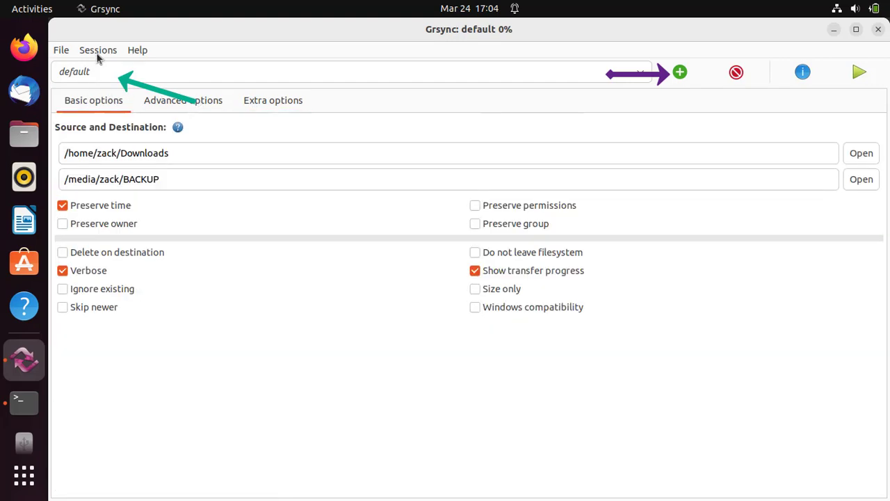
pyautogui.click(97, 49)
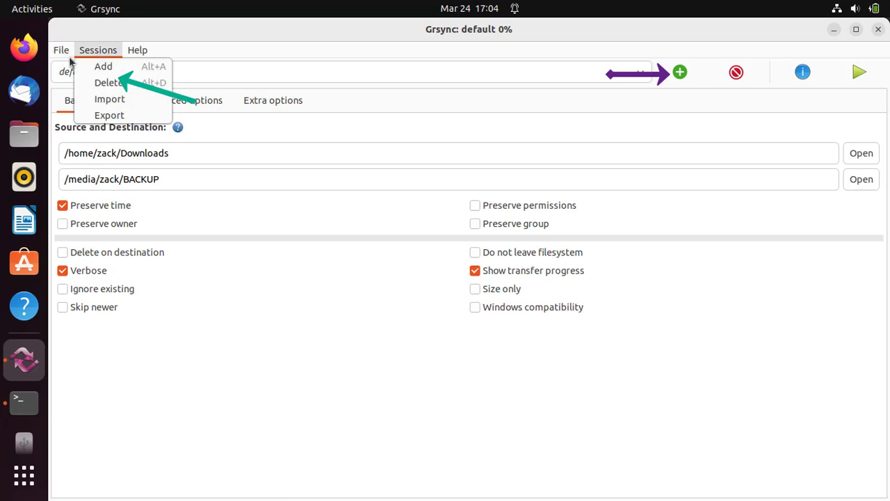
pyautogui.click(62, 49)
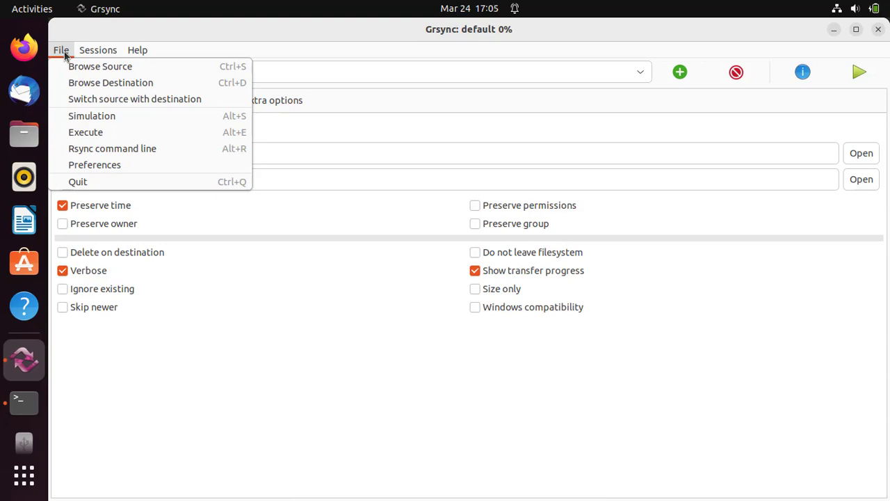
pyautogui.moveTo(416, 290)
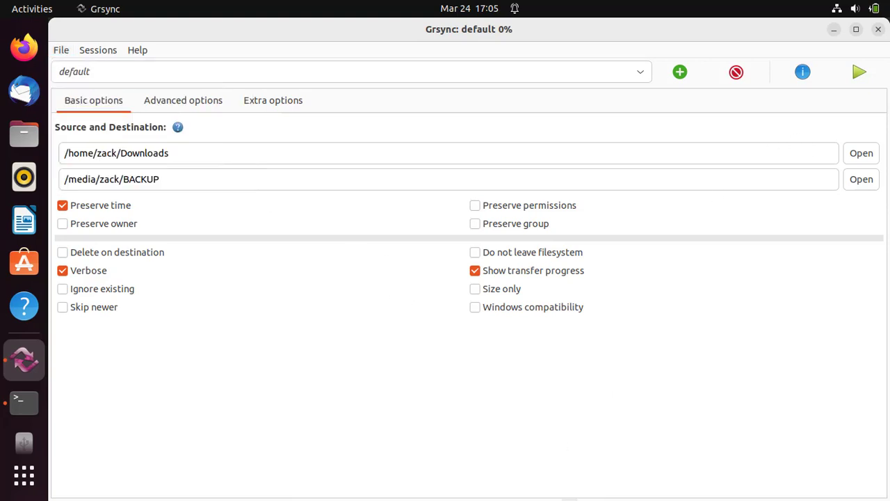
pyautogui.click(61, 49)
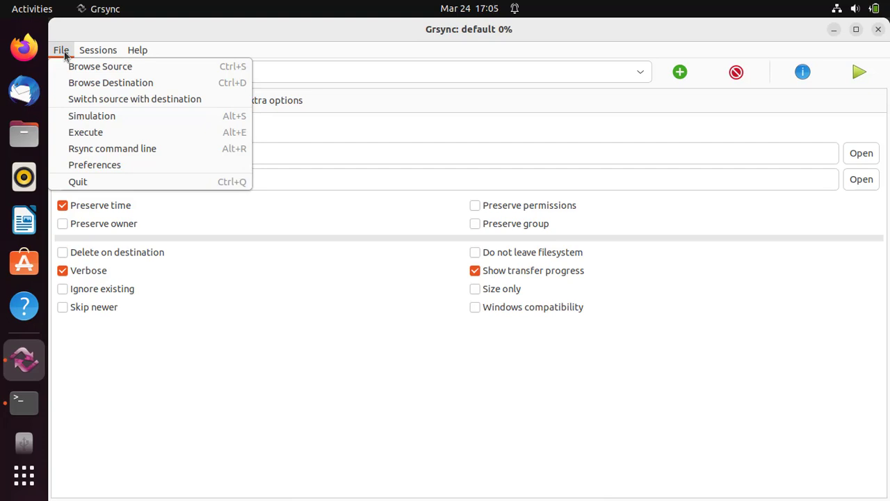
pyautogui.moveTo(414, 290)
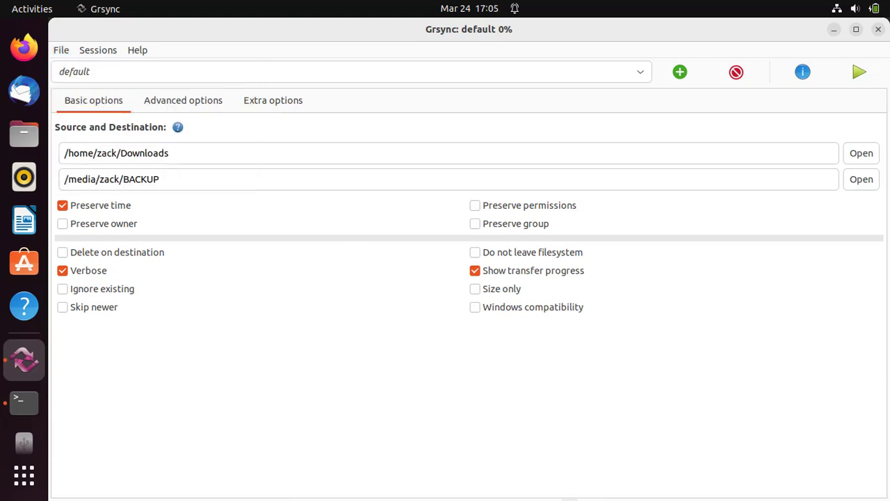
pyautogui.click(60, 49)
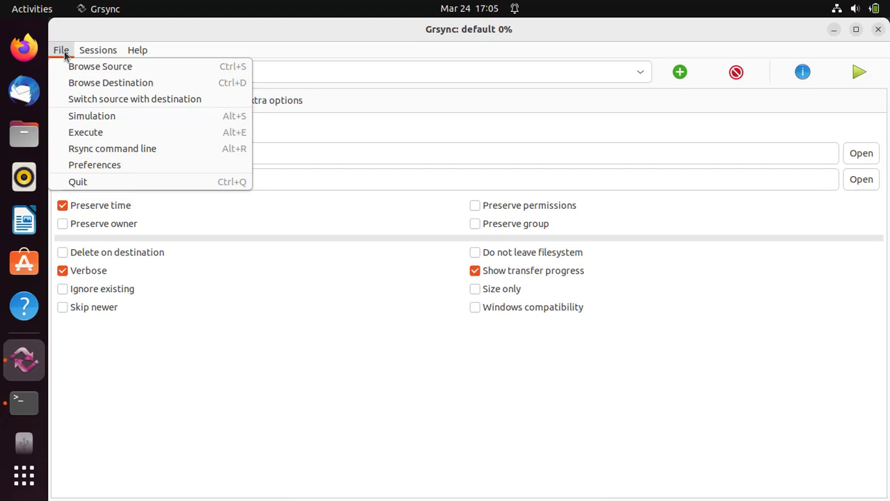
pyautogui.moveTo(416, 290)
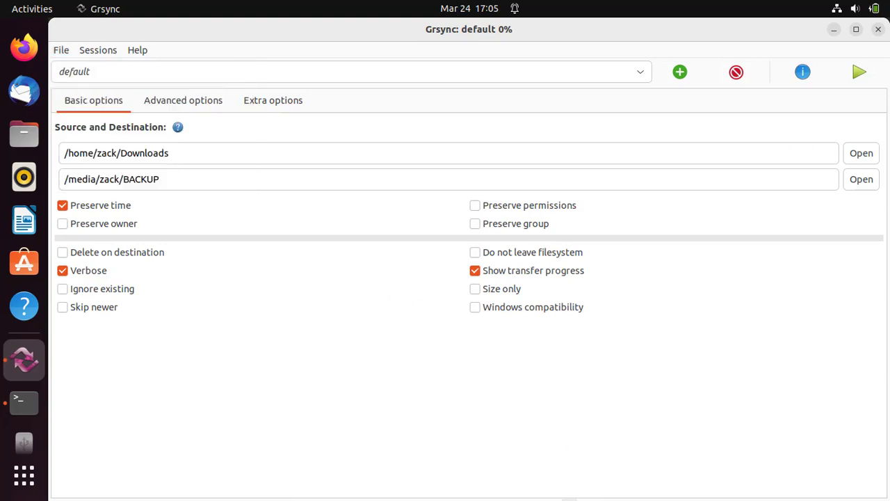
pyautogui.moveTo(553, 476)
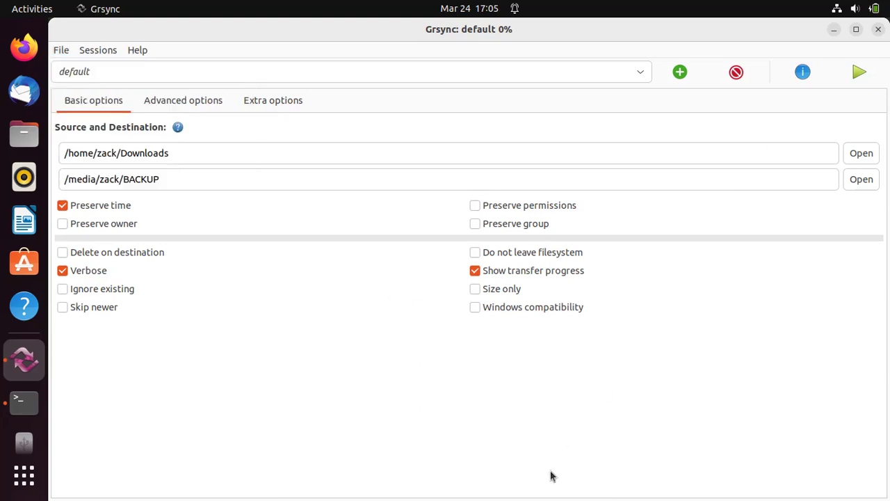
pyautogui.moveTo(789, 137)
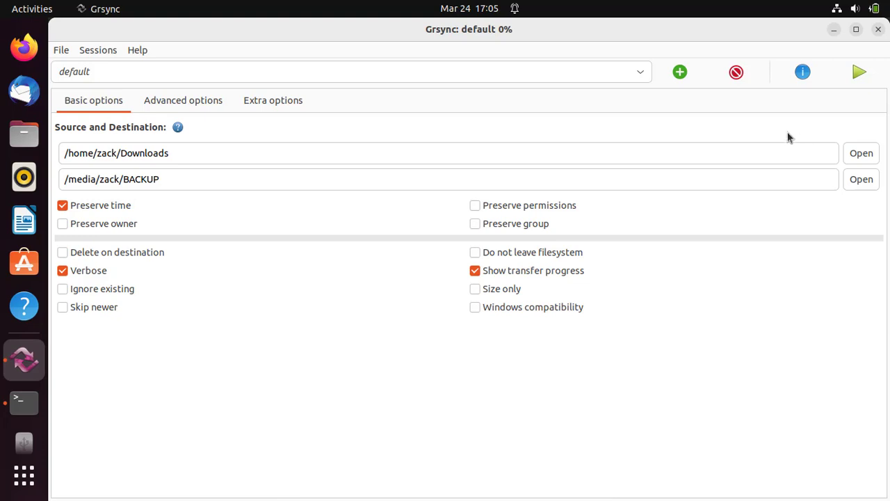